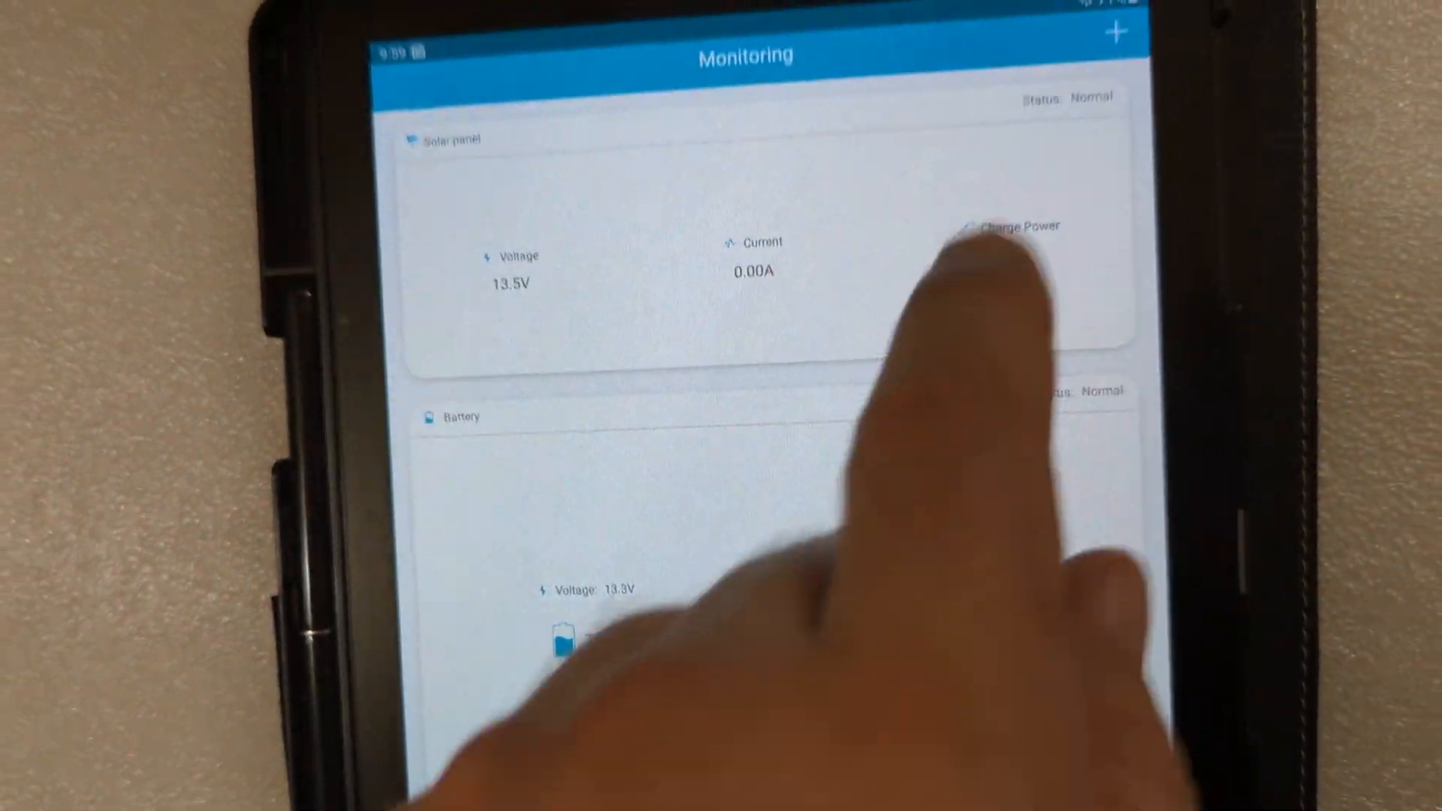
Bring up the add menu listing Add Device, Administrator, Update Check and Change Password.
left_click(1117, 34)
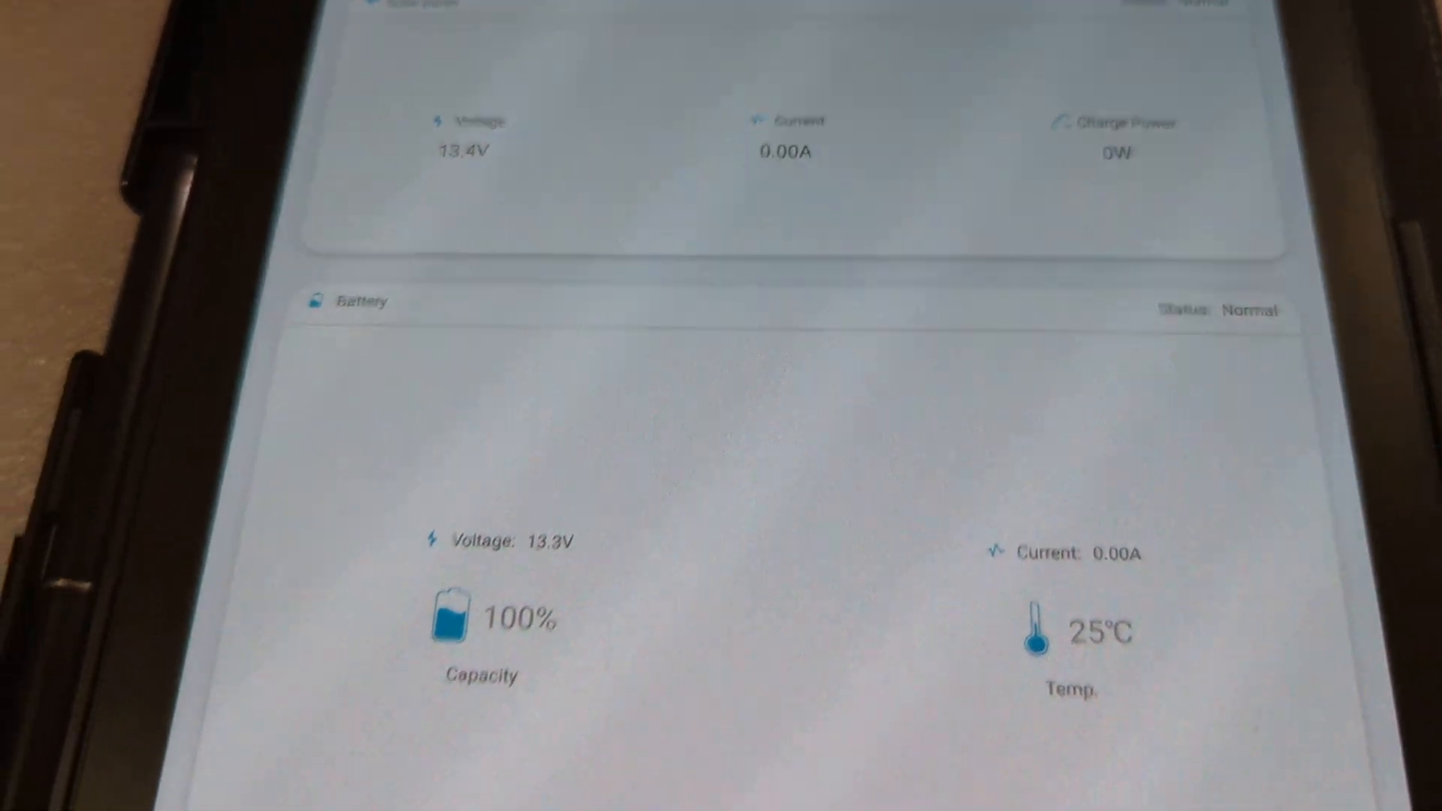
scroll("down", 3)
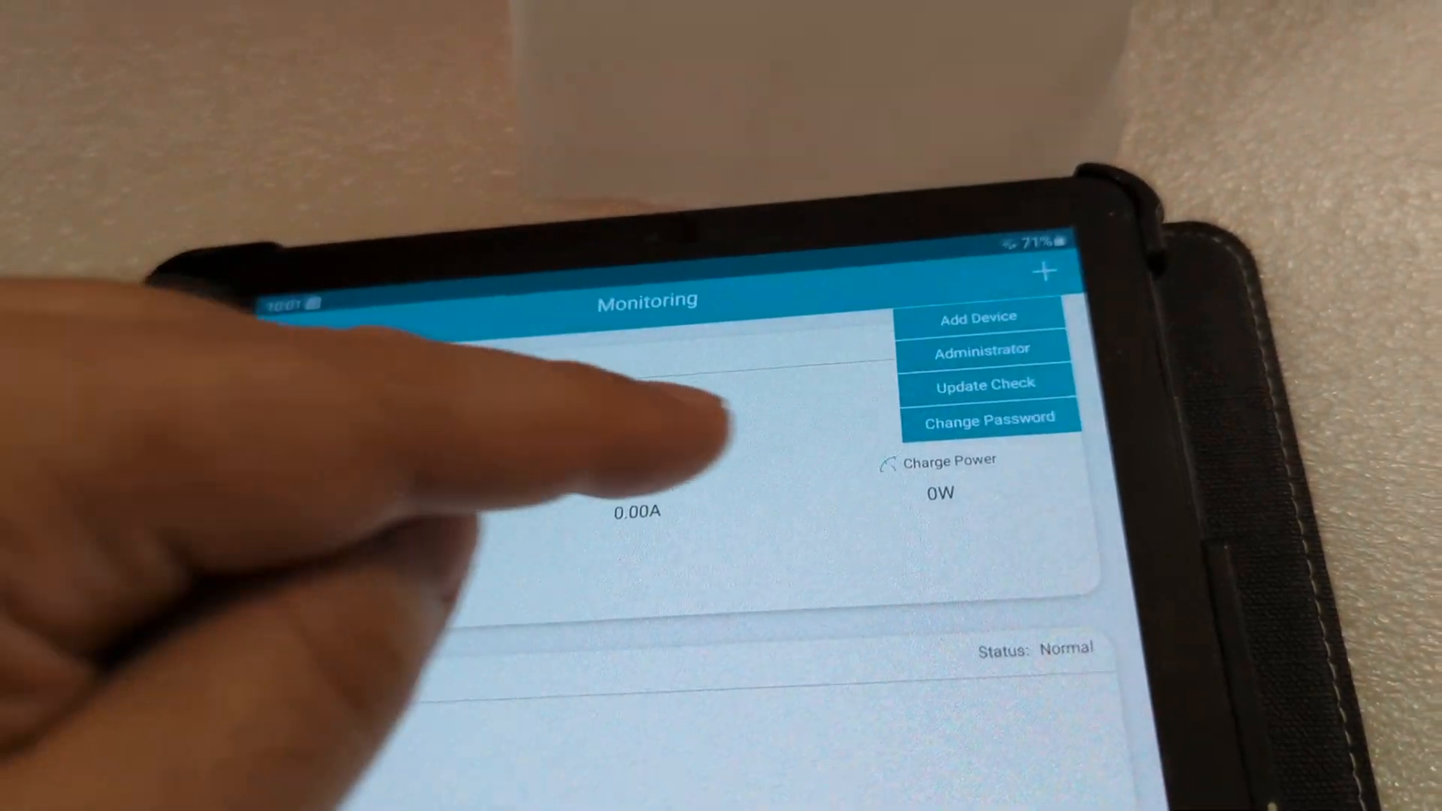
Start changing the app password, then cancel the dialog without changing anything.
left_click(989, 419)
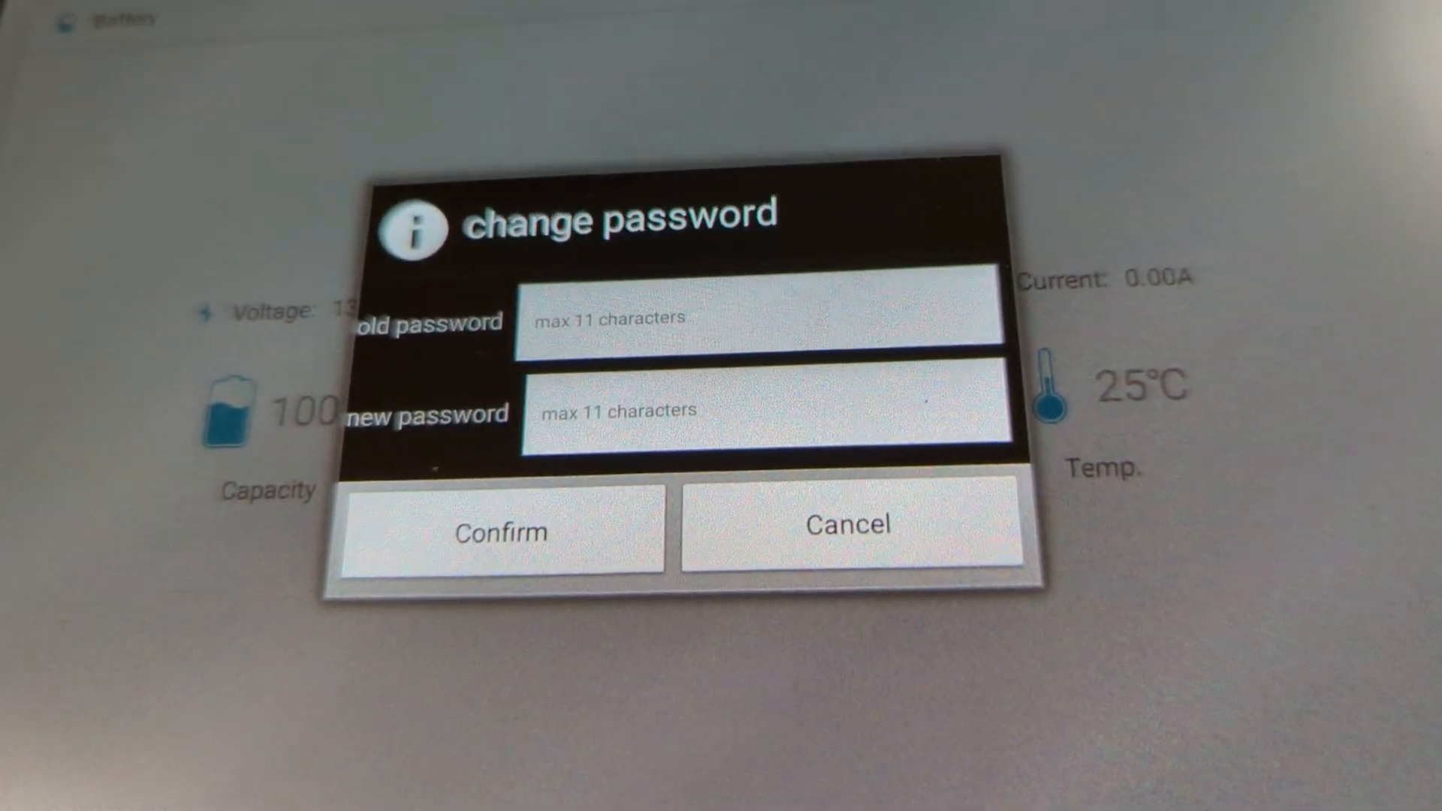
left_click(847, 526)
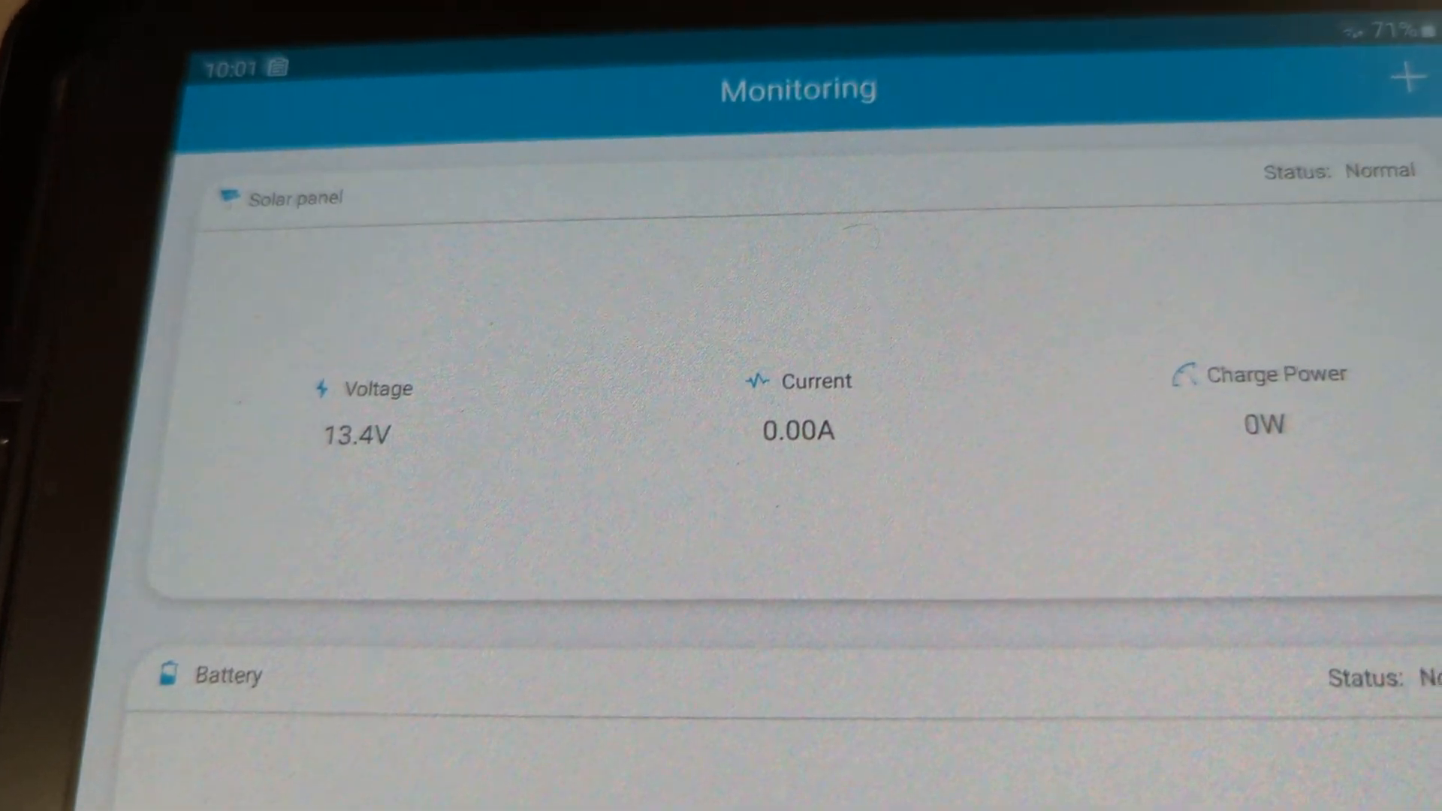
Go to the Settings screen showing battery type USER and advanced voltage parameters.
scroll("down", 3)
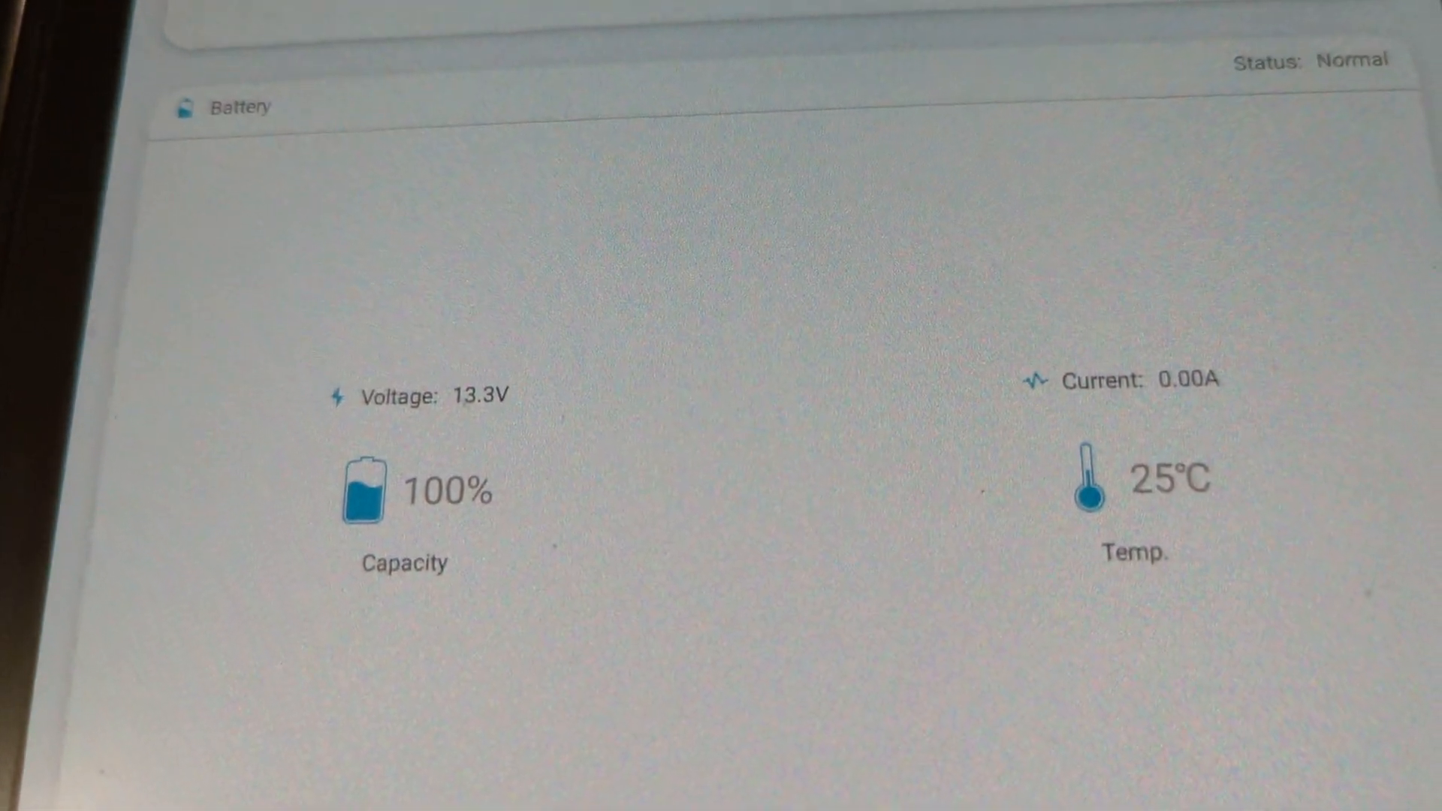
left_click(485, 96)
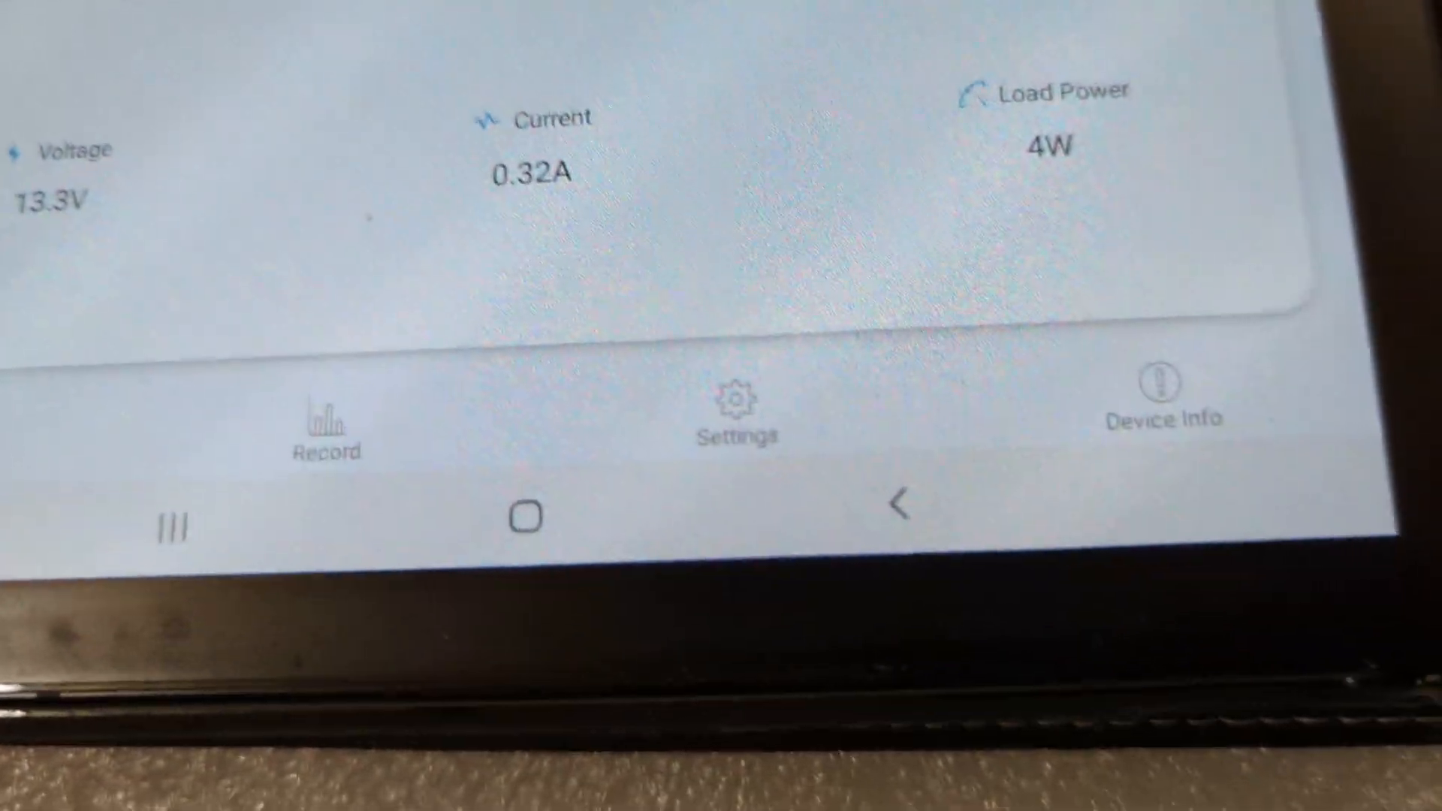
left_click(736, 415)
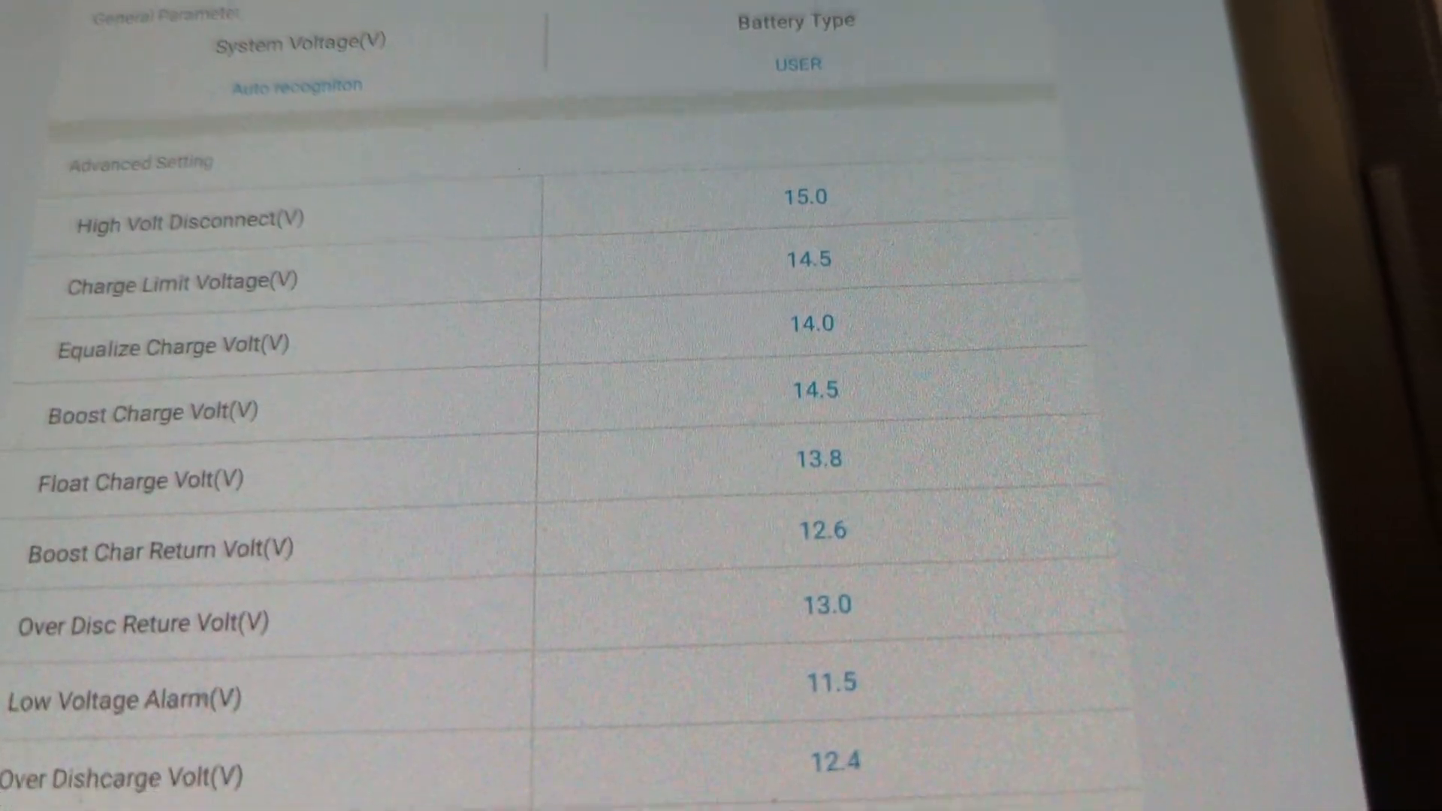
scroll("down", 3)
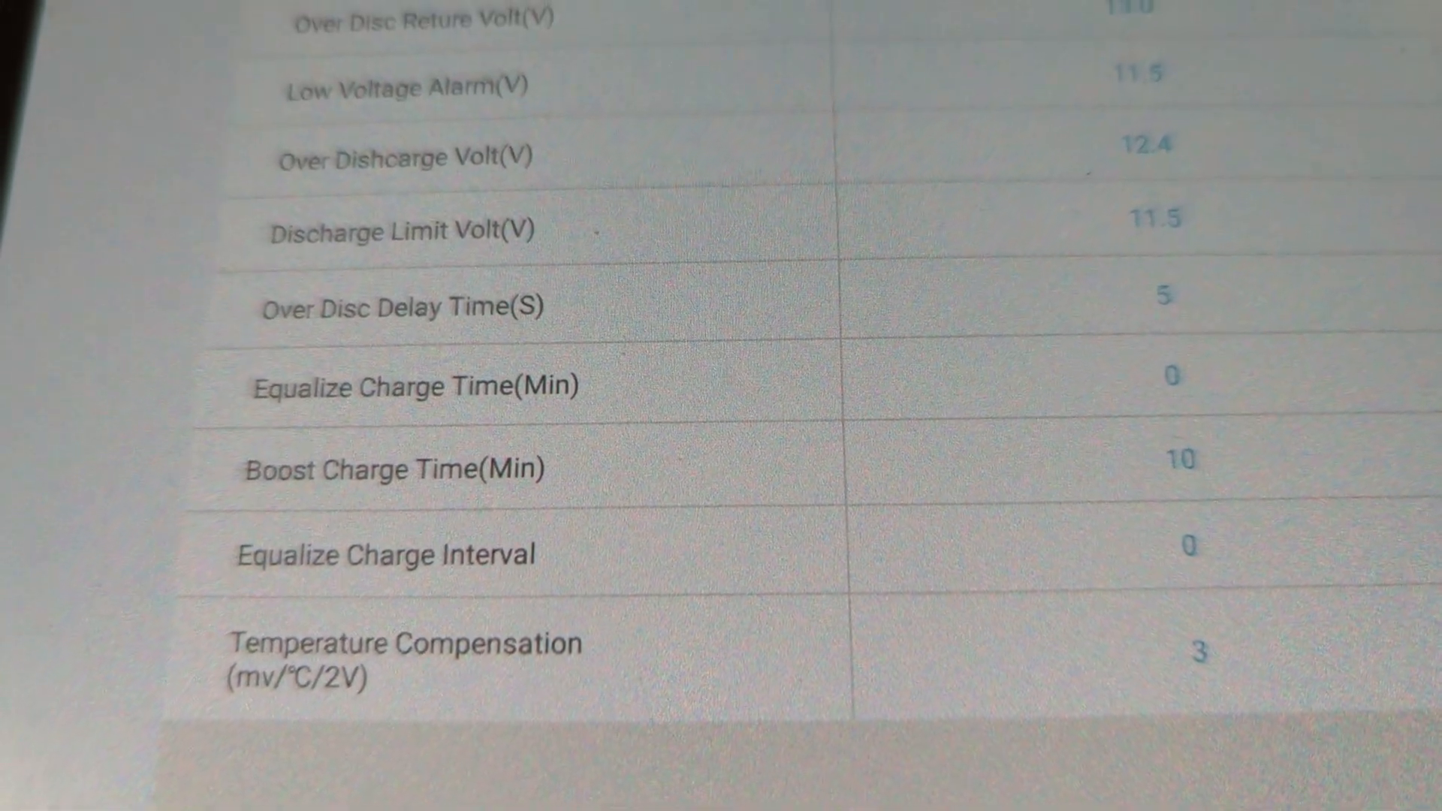
scroll("down", 3)
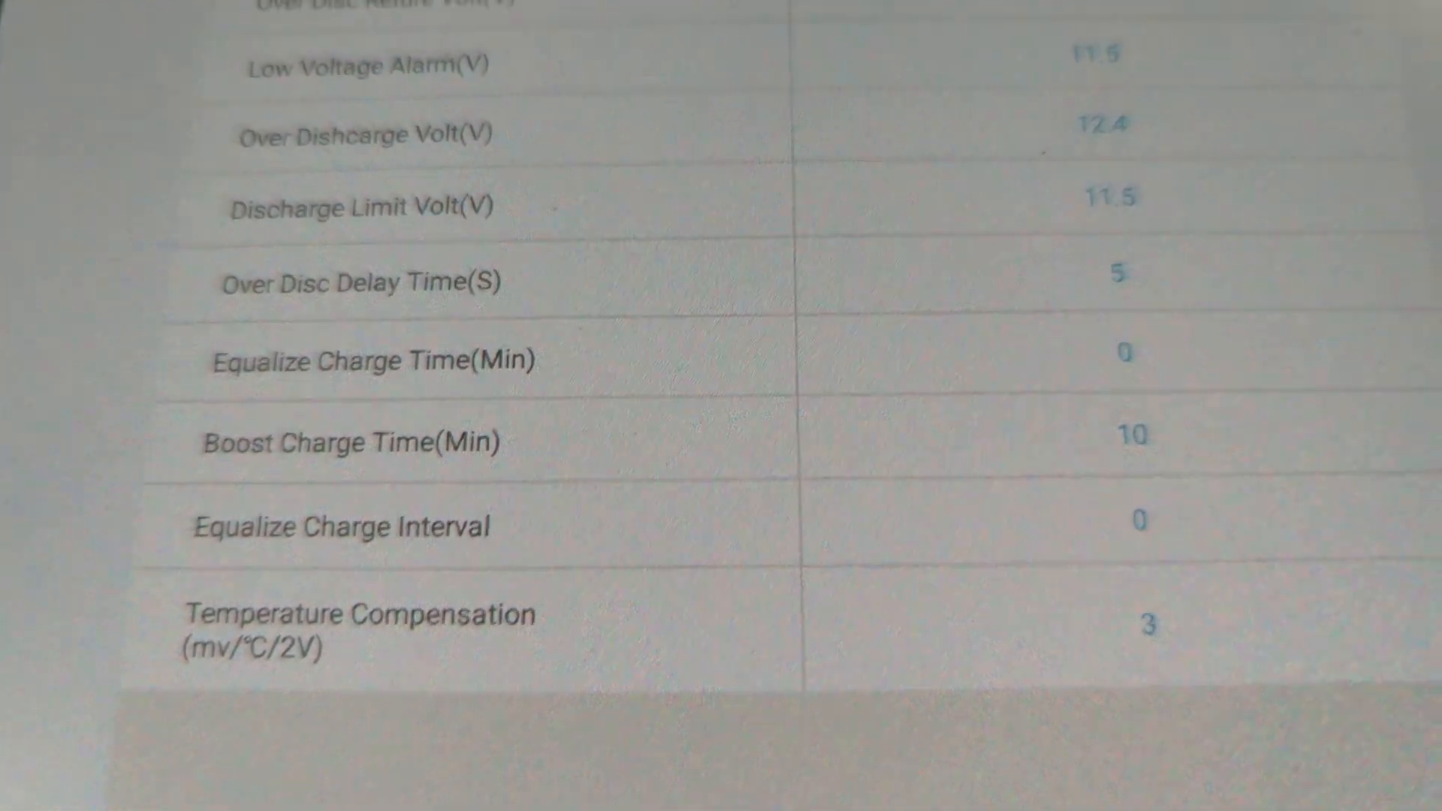
scroll("down", 3)
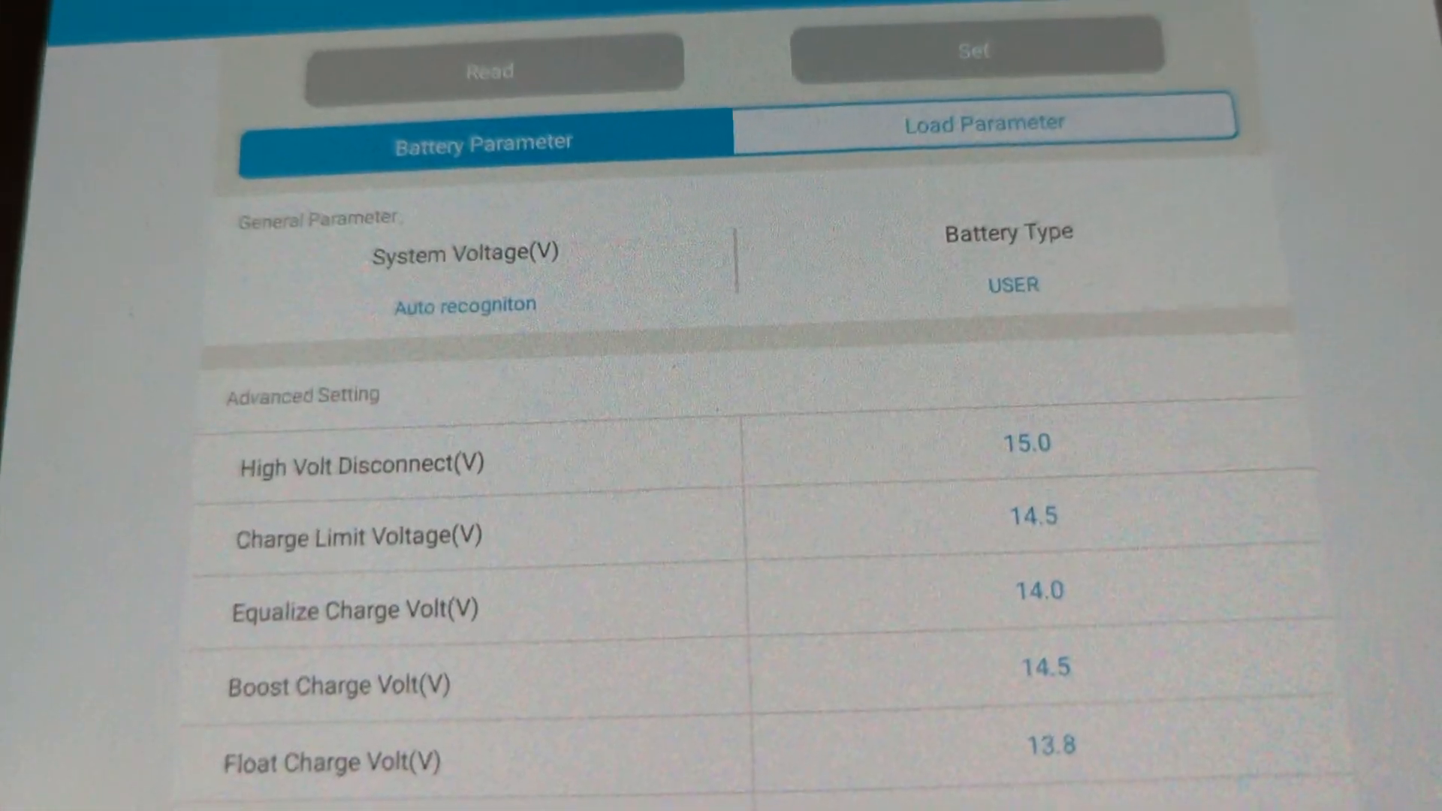
scroll("down", 3)
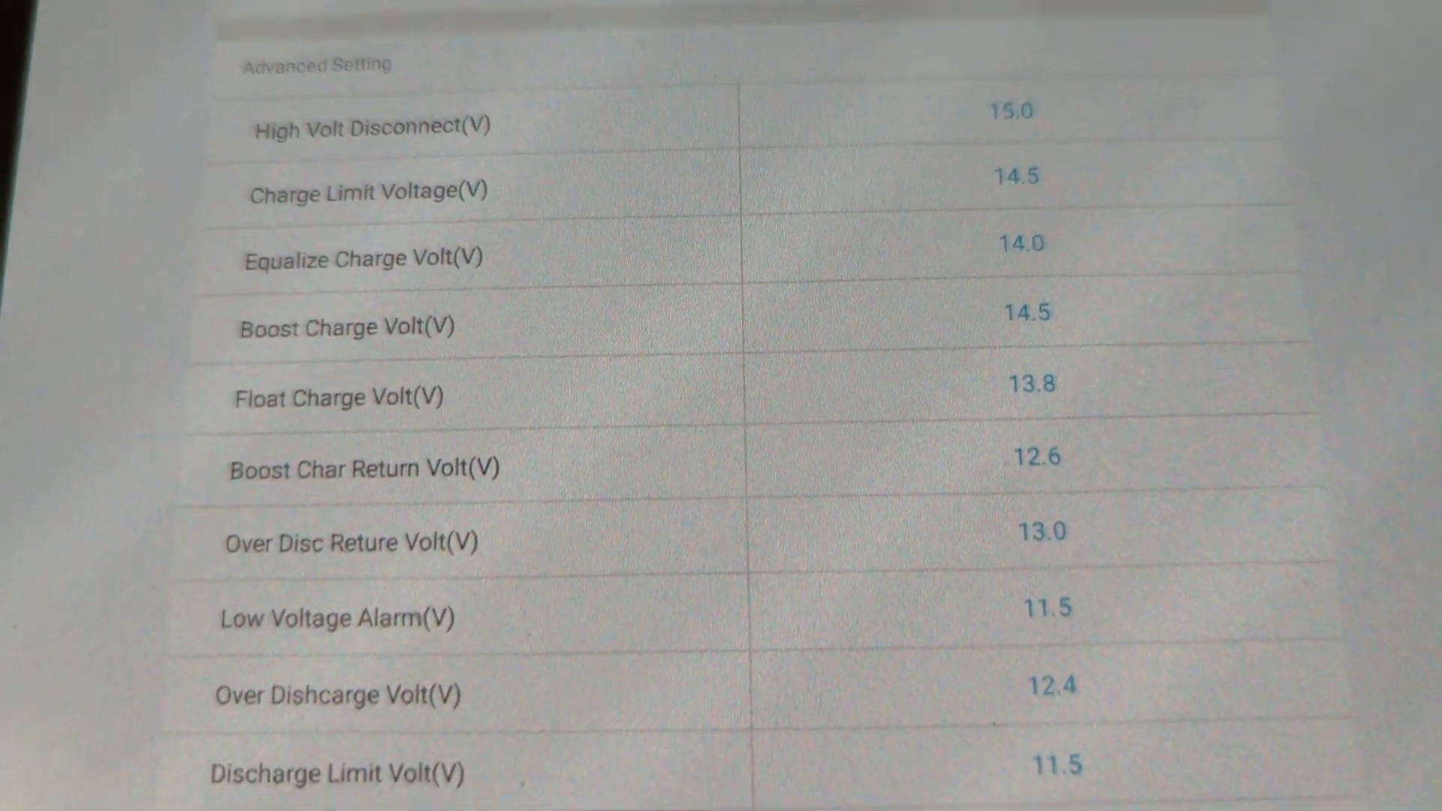
scroll("down", 3)
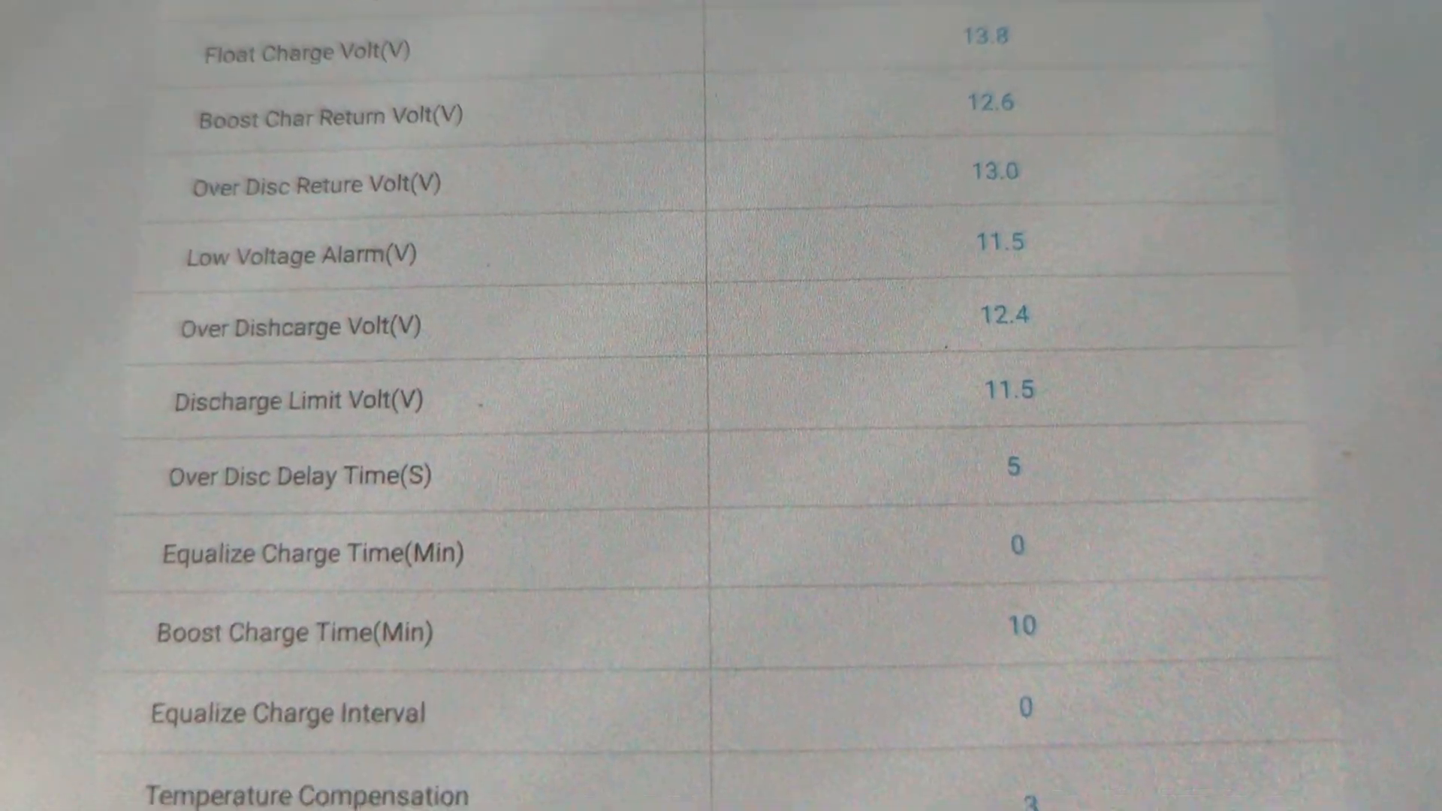
scroll("down", 3)
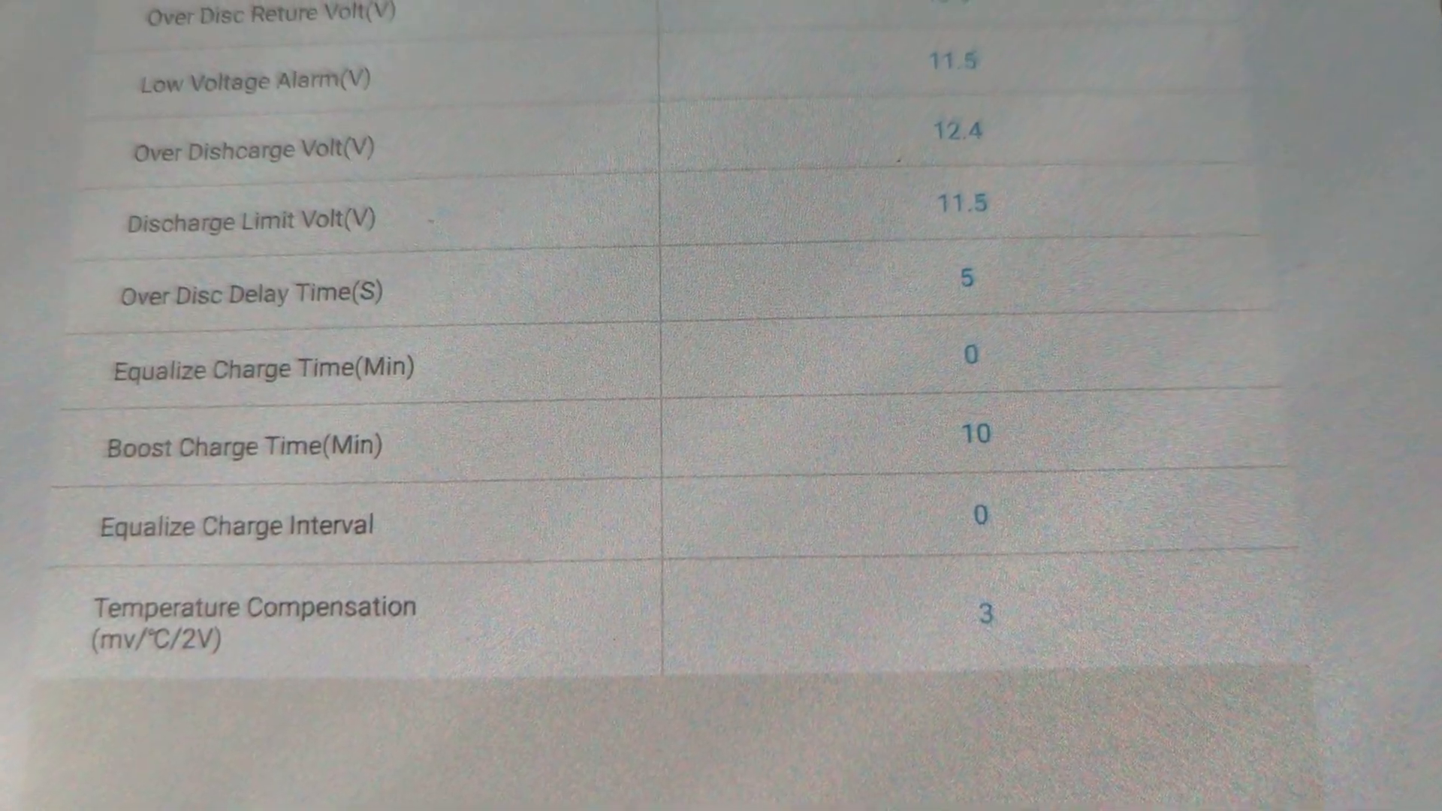
scroll("down", 3)
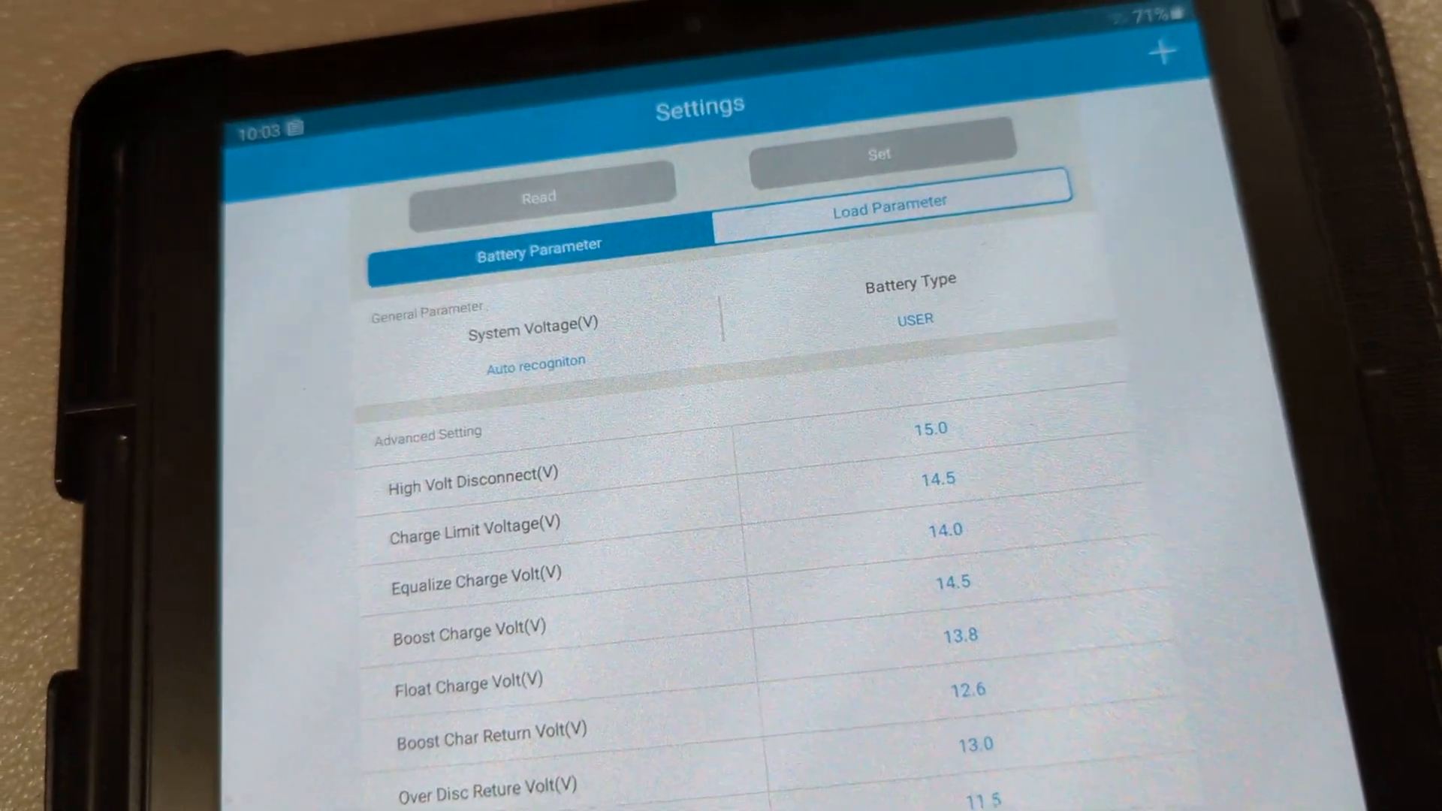
Scroll down Monitoring to the Load section showing its switch on and status Open.
scroll("down", 3)
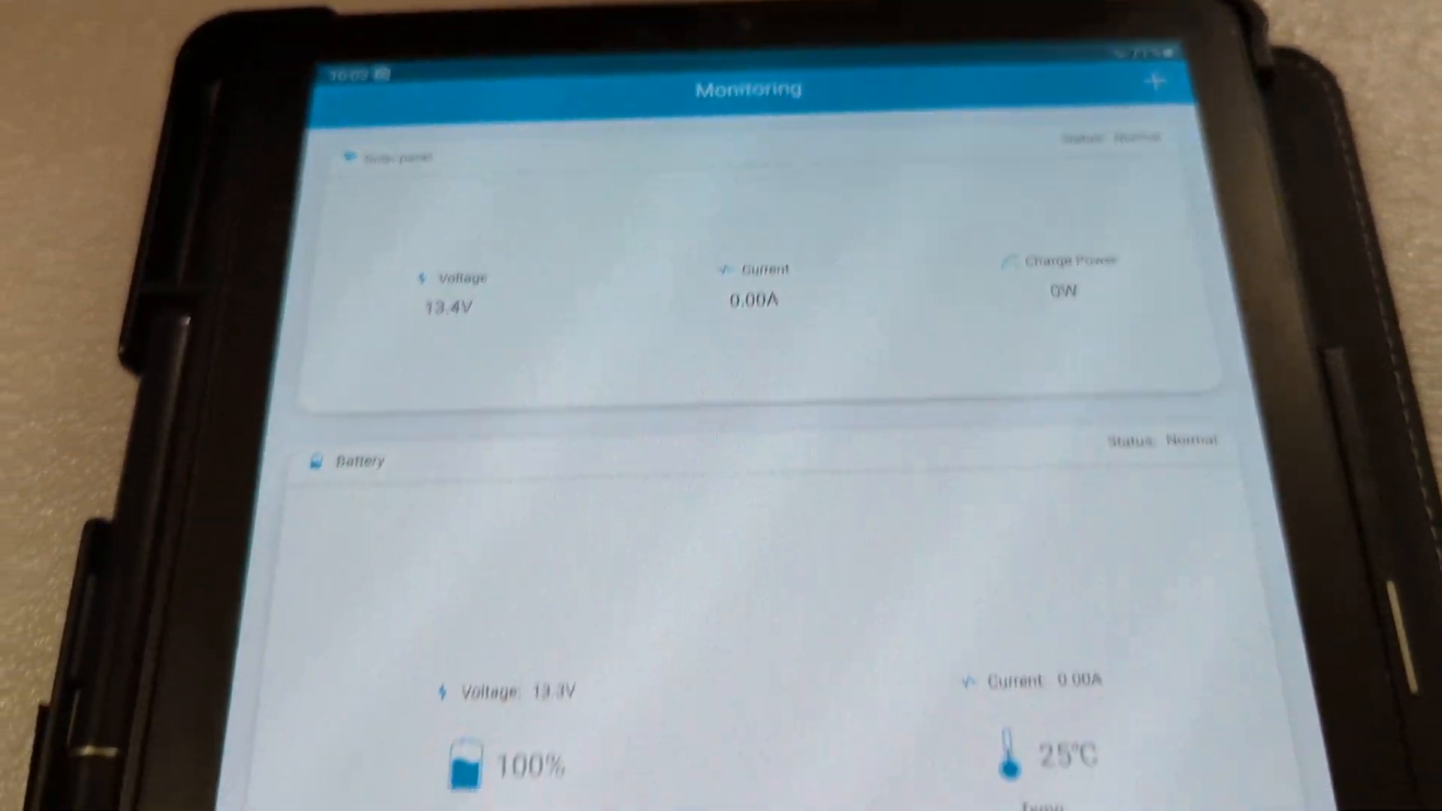
scroll("down", 3)
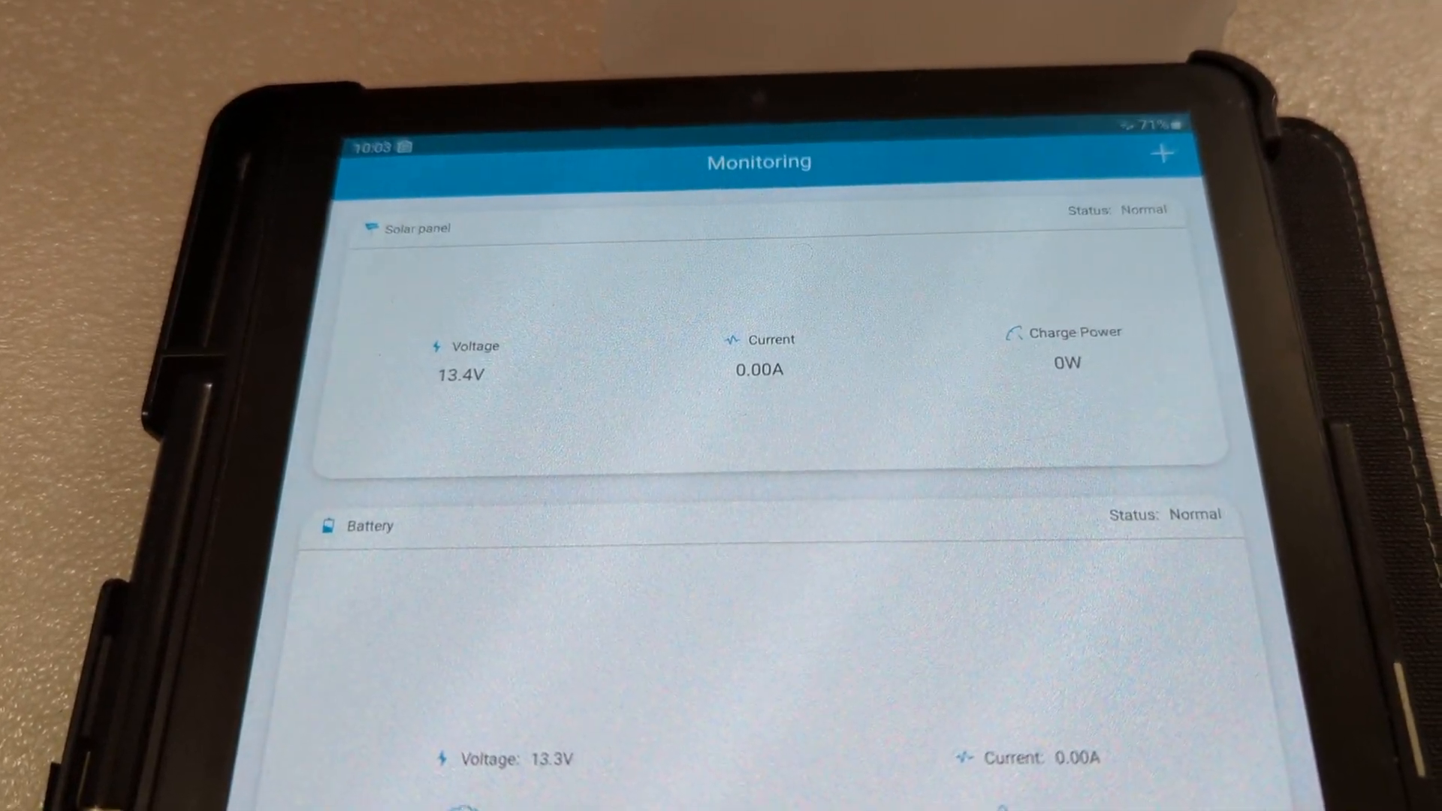
scroll("down", 3)
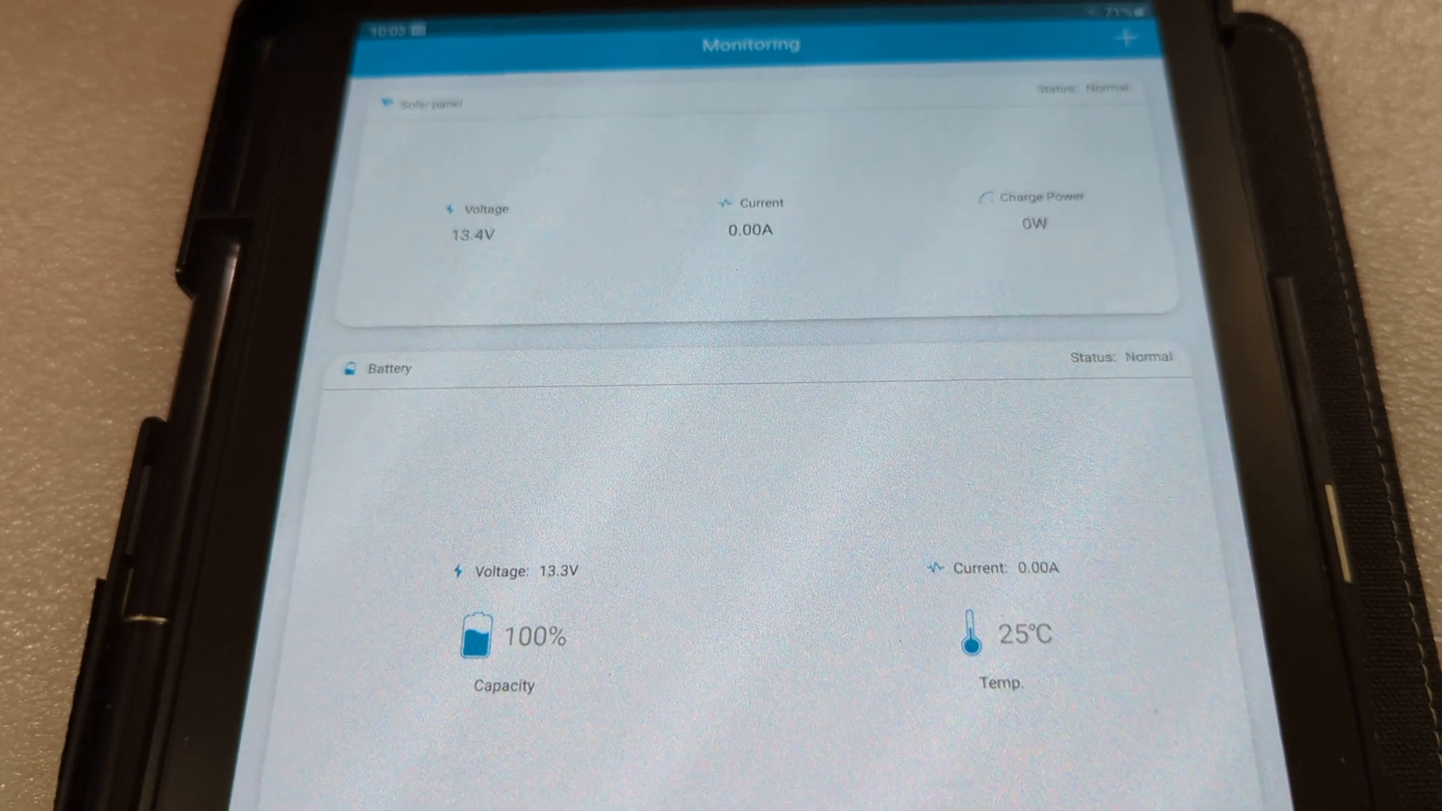
scroll("down", 3)
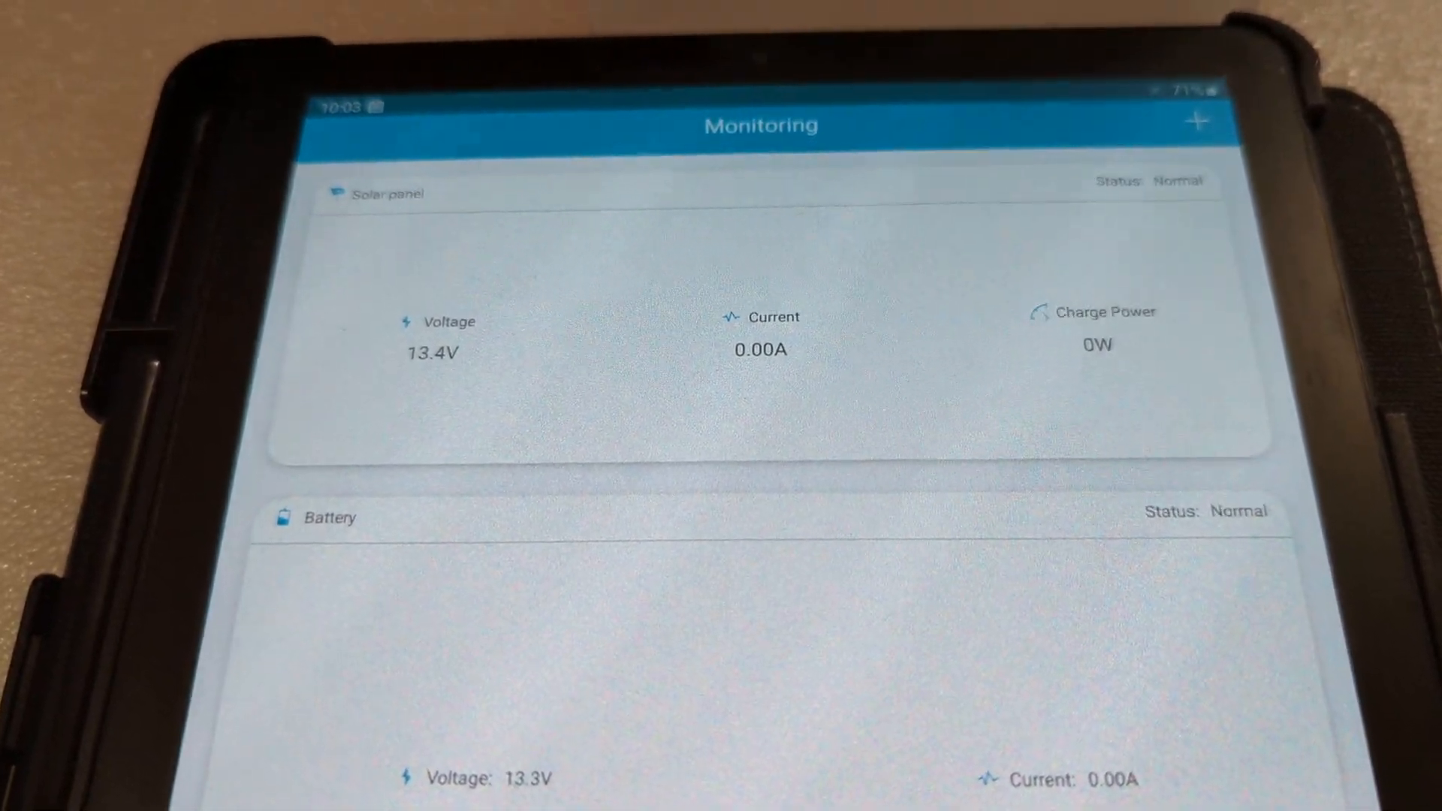
scroll("down", 3)
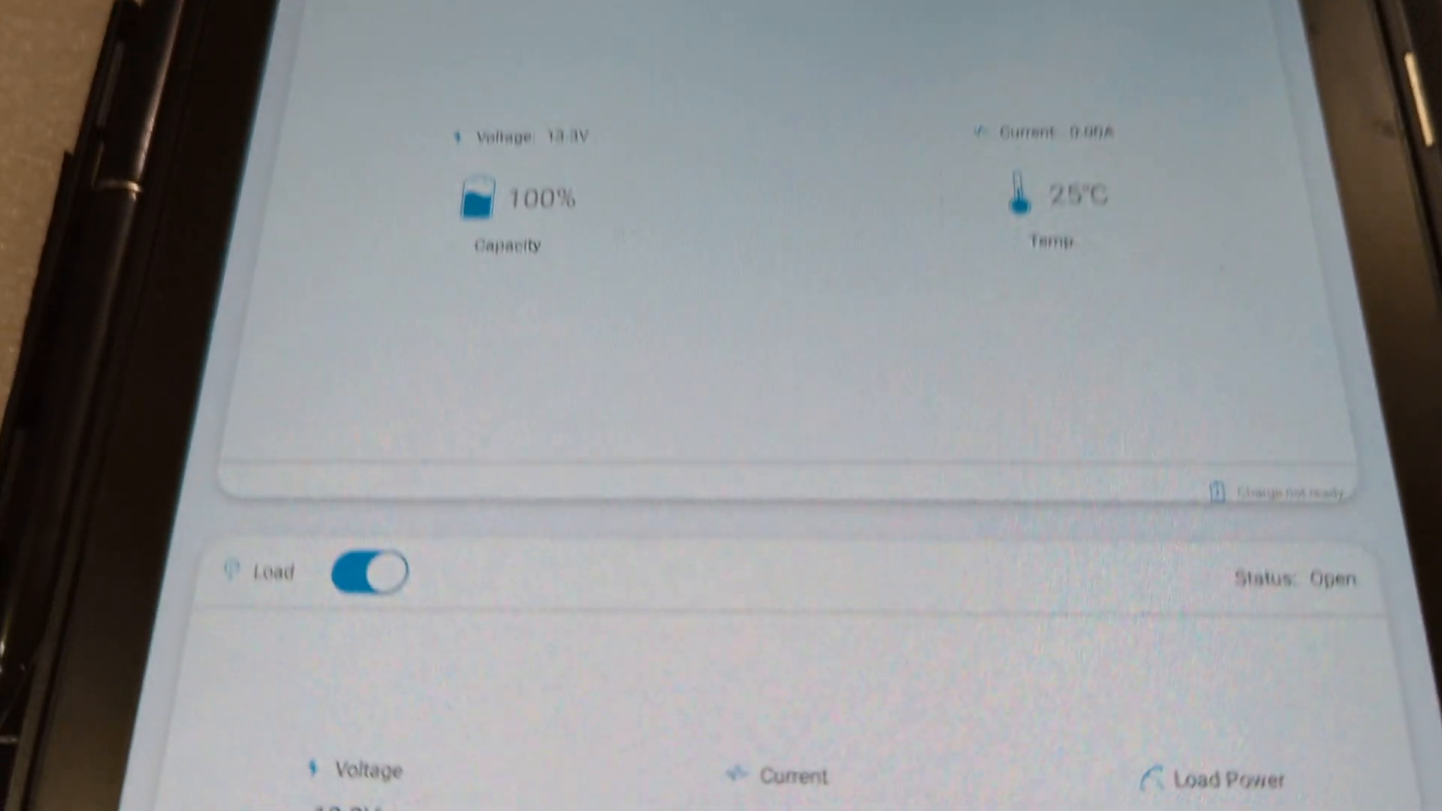